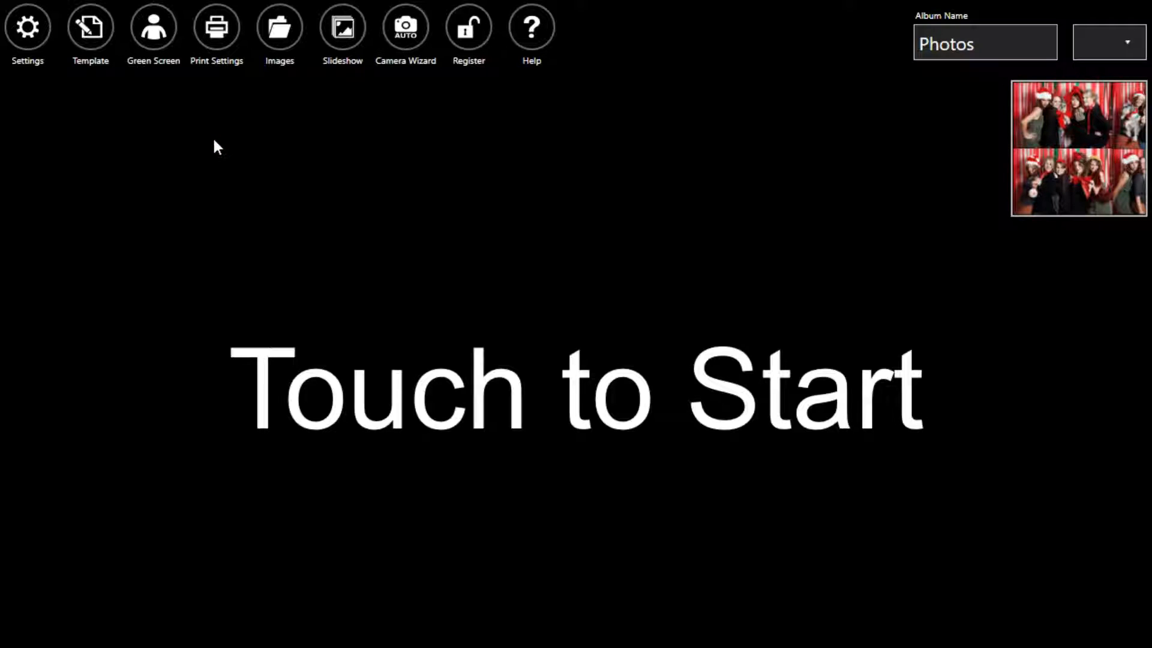
mouse_move(170, 142)
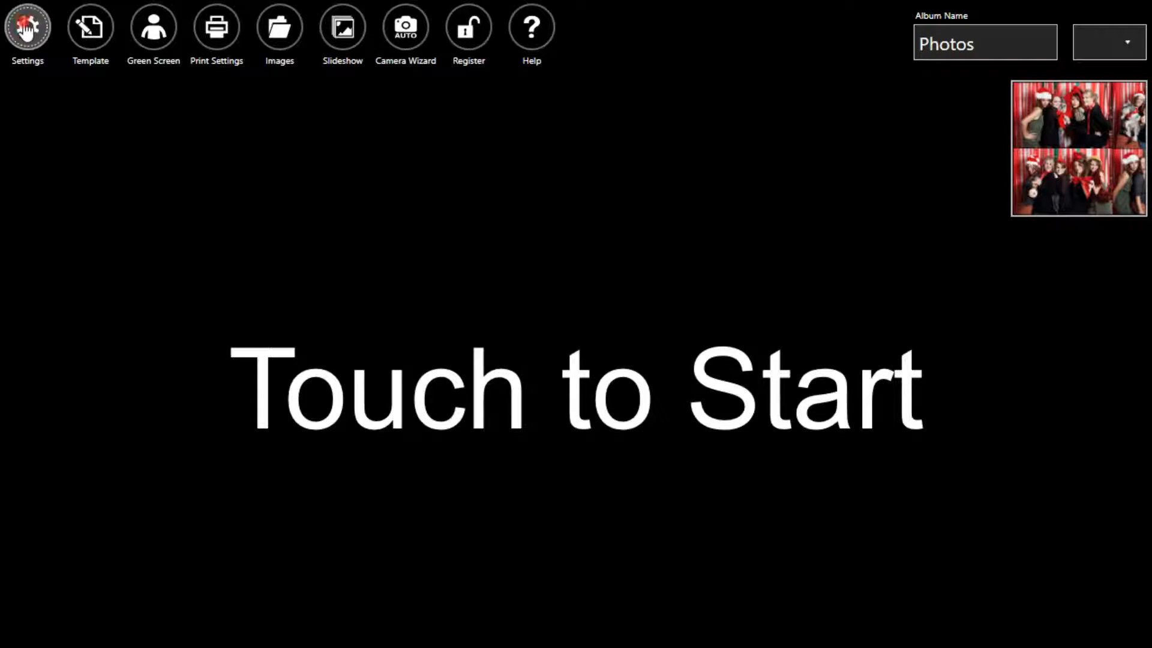
Enable Animated GIF in the Gif settings at the default 1000 ms delay and save
left_click(27, 29)
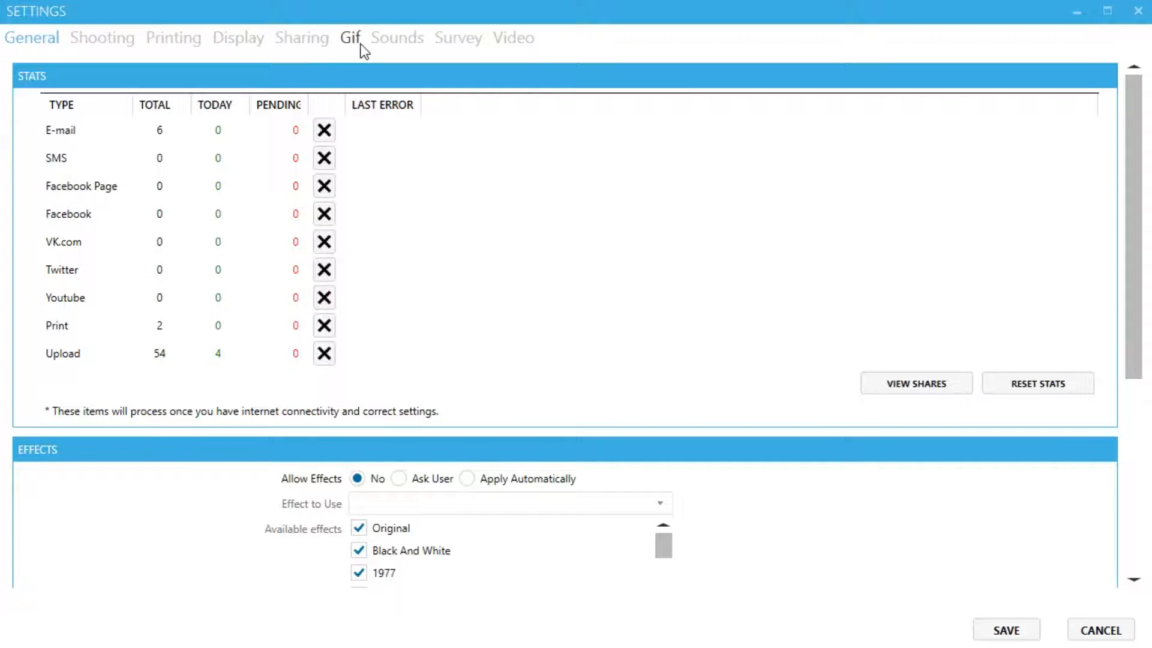
left_click(349, 38)
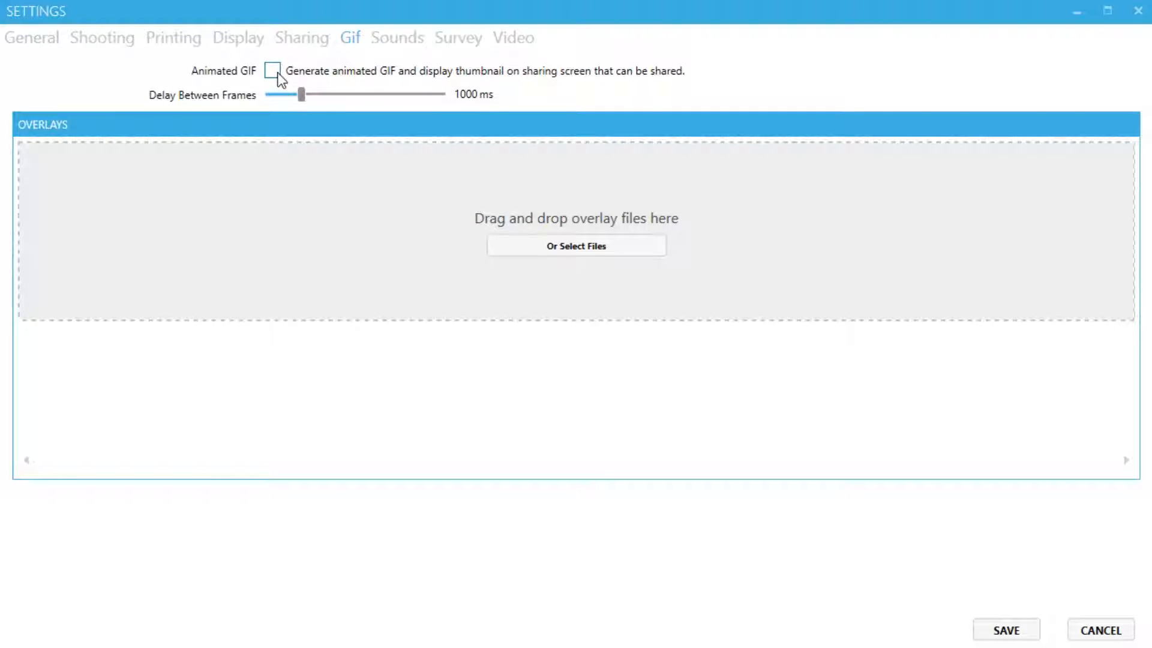
left_click(272, 71)
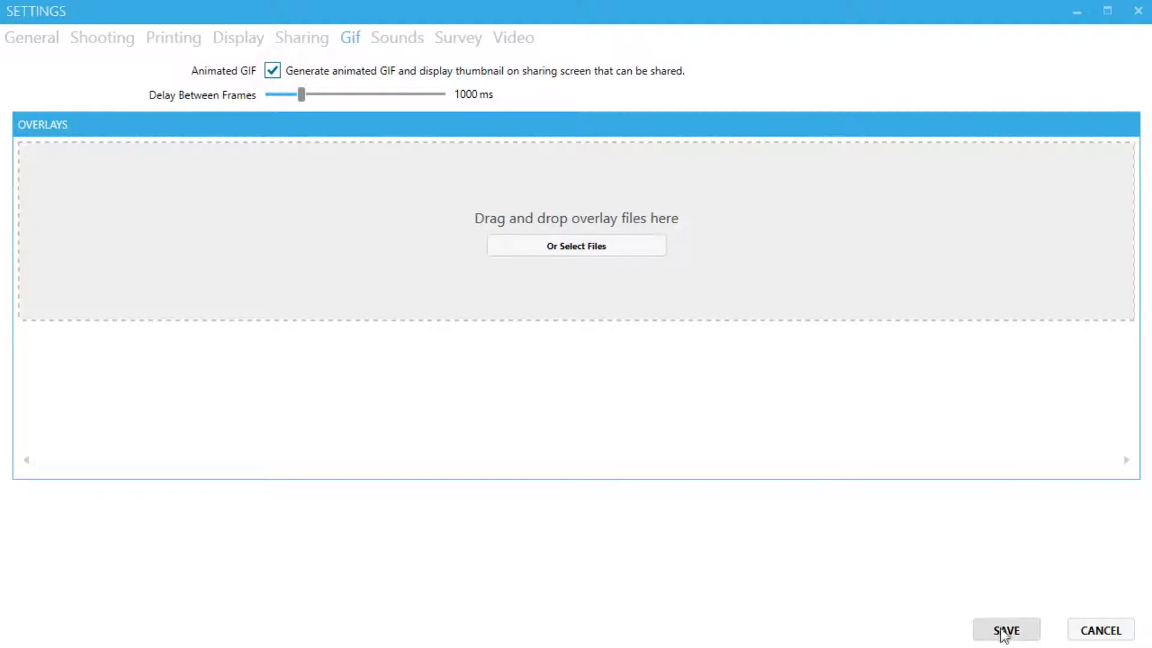
left_click(1005, 630)
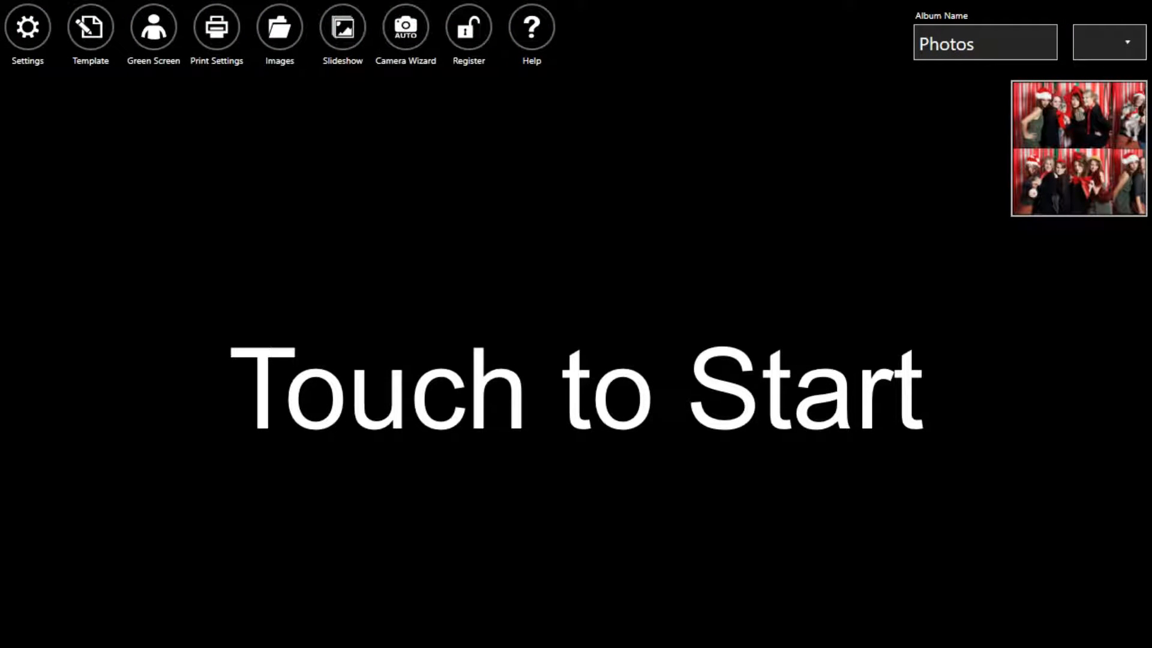
Start a session from Touch to Start and finish it from the sharing screen
left_click(576, 385)
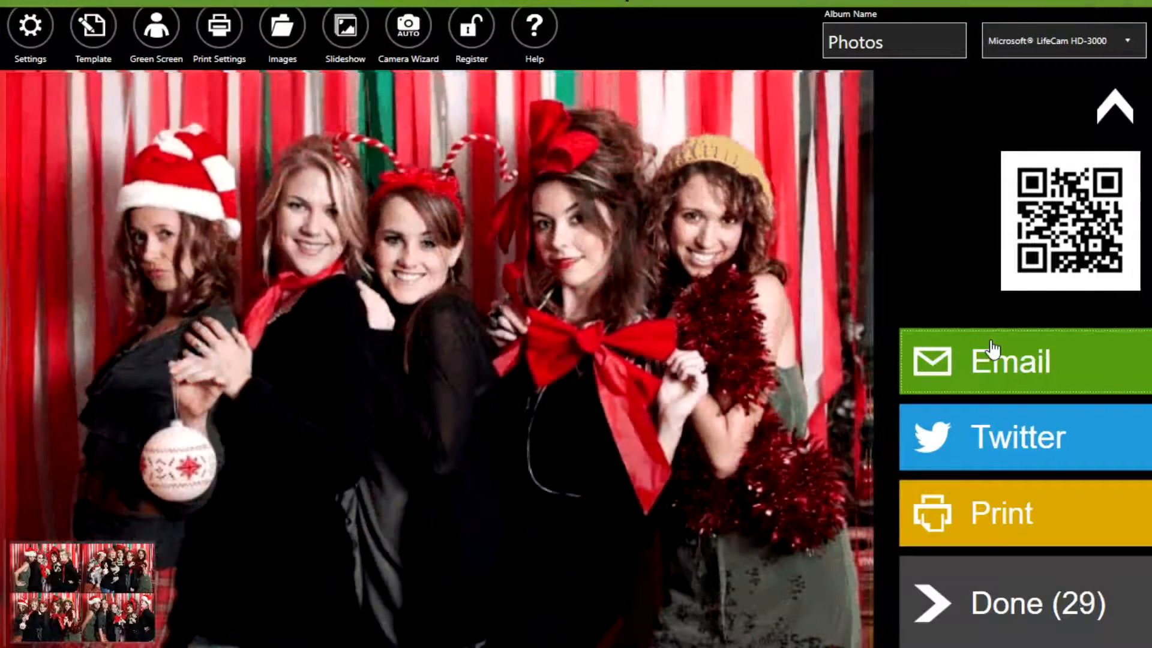
left_click(1011, 362)
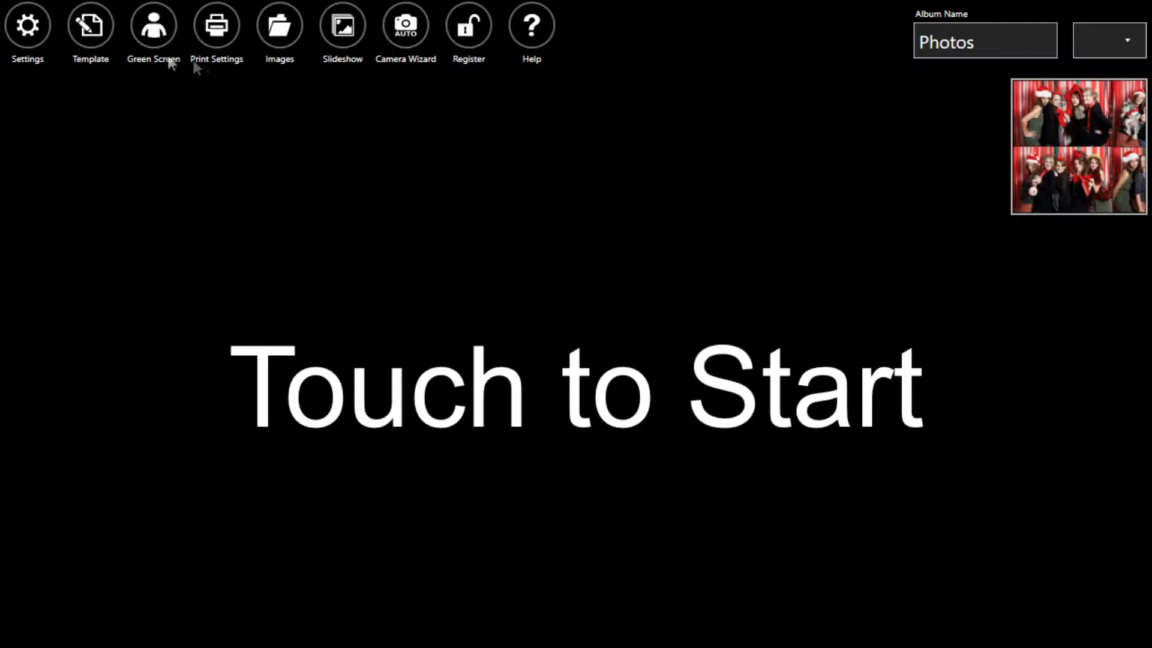
Raise the GIF Delay Between Frames slider from 1000 ms to 2000 ms, unsaved
left_click(27, 28)
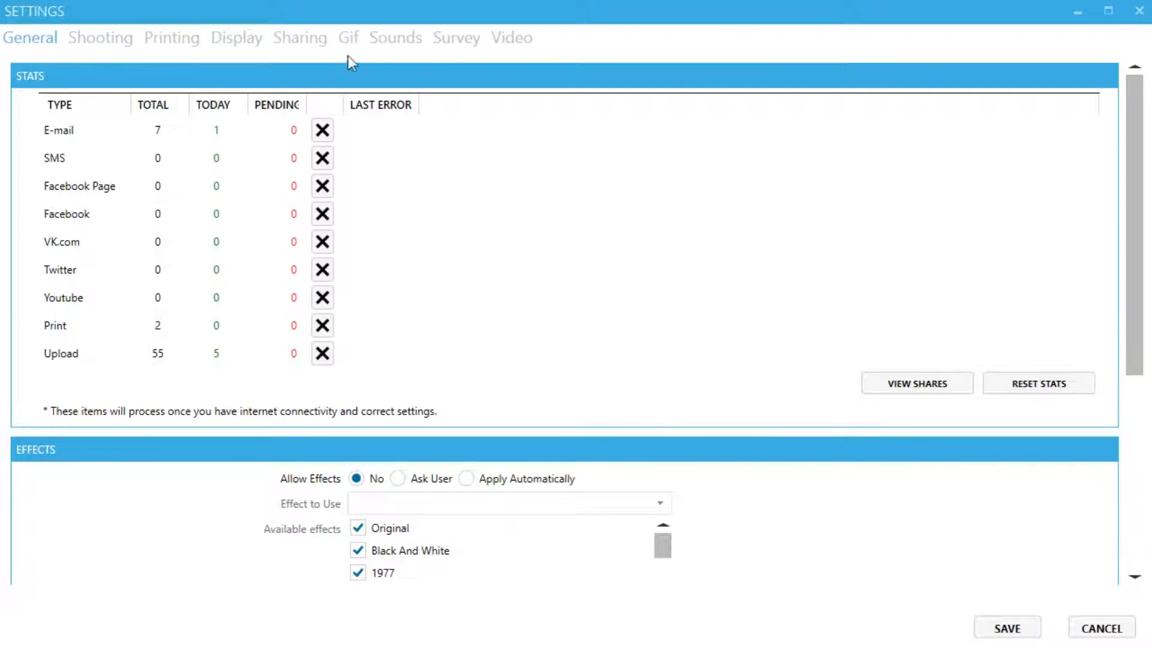
left_click(348, 37)
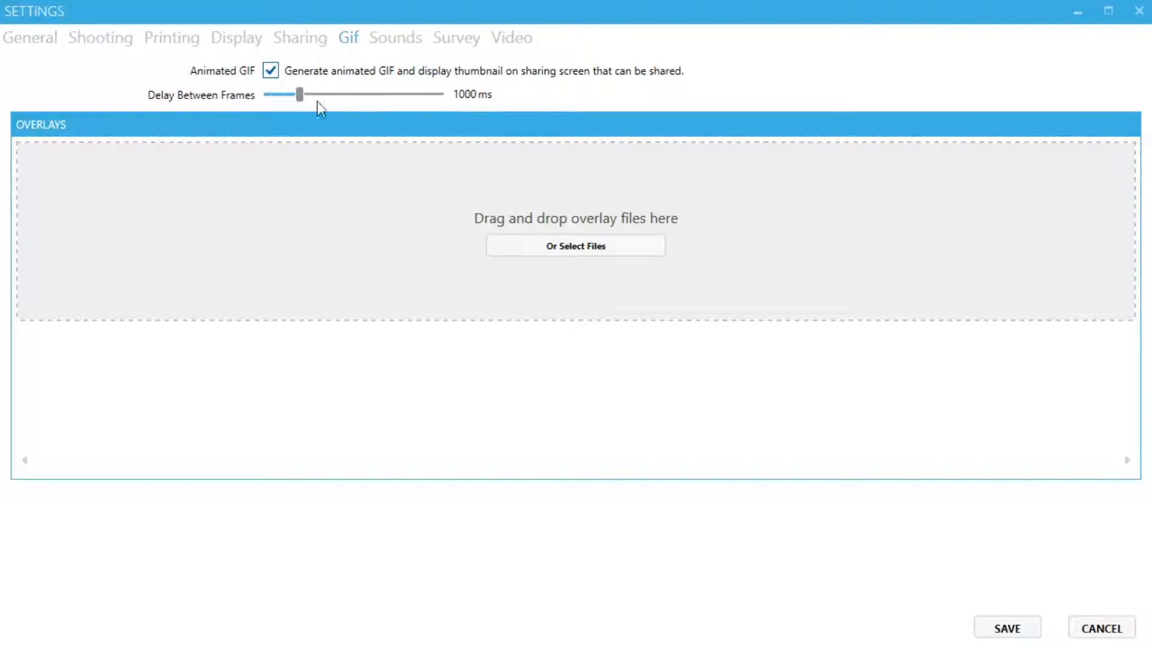
left_click_drag(299, 93, 311, 94)
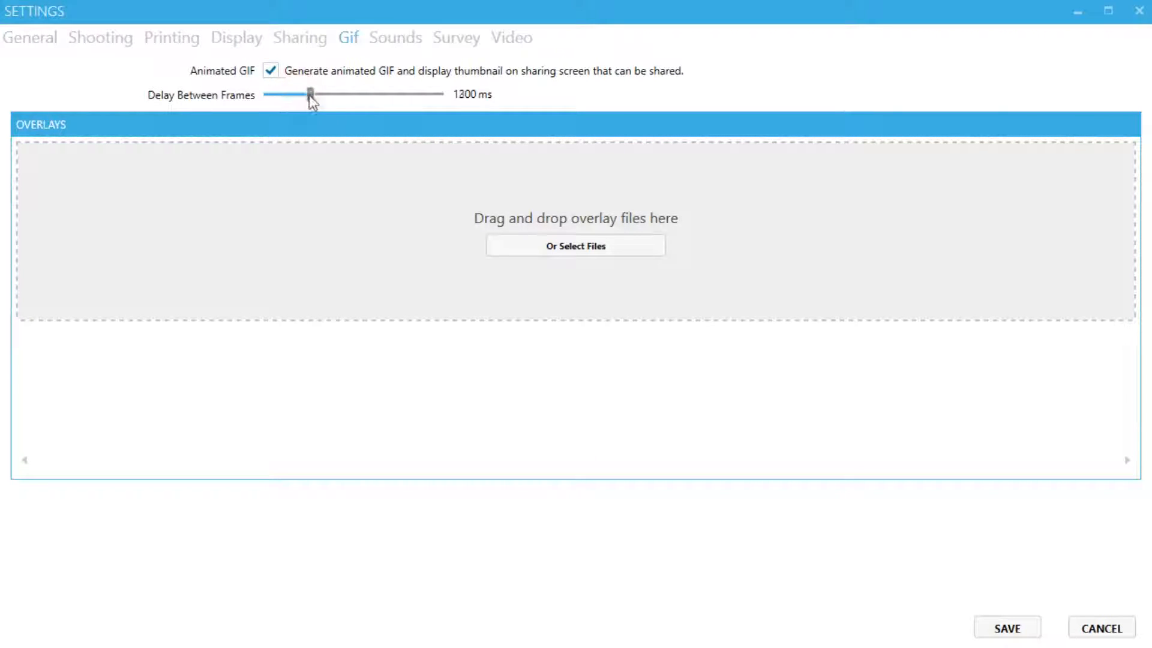
left_click_drag(310, 94, 335, 94)
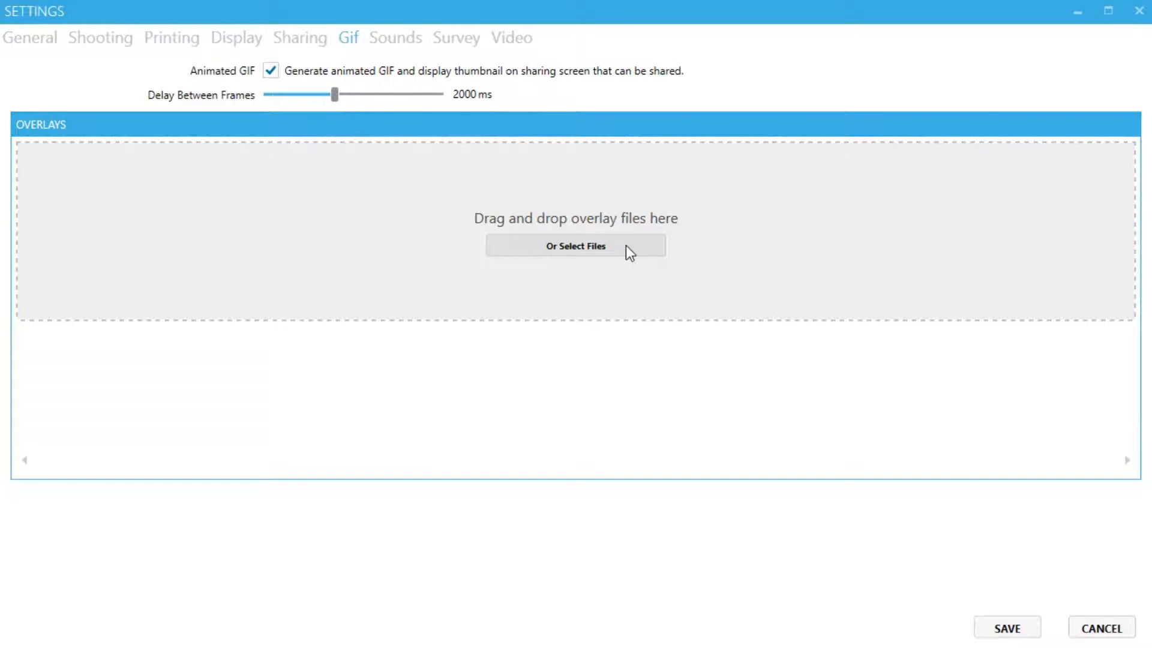
Choose overlay3.png from Pictures as a GIF overlay in the file-open dialog
left_click(574, 245)
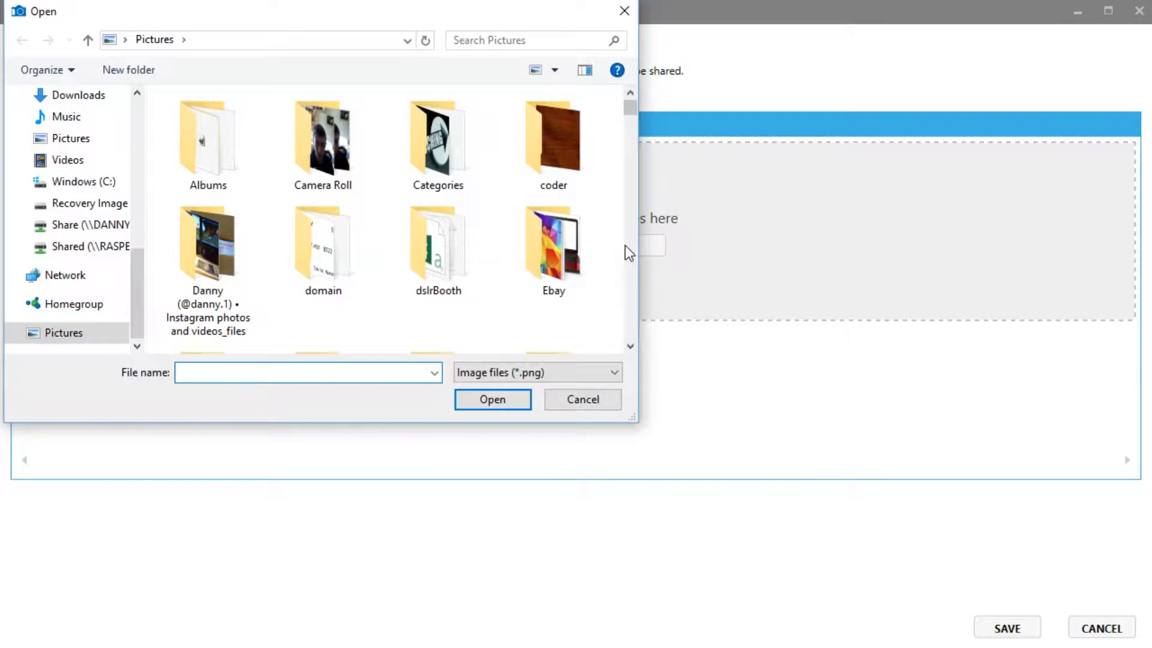
type("o")
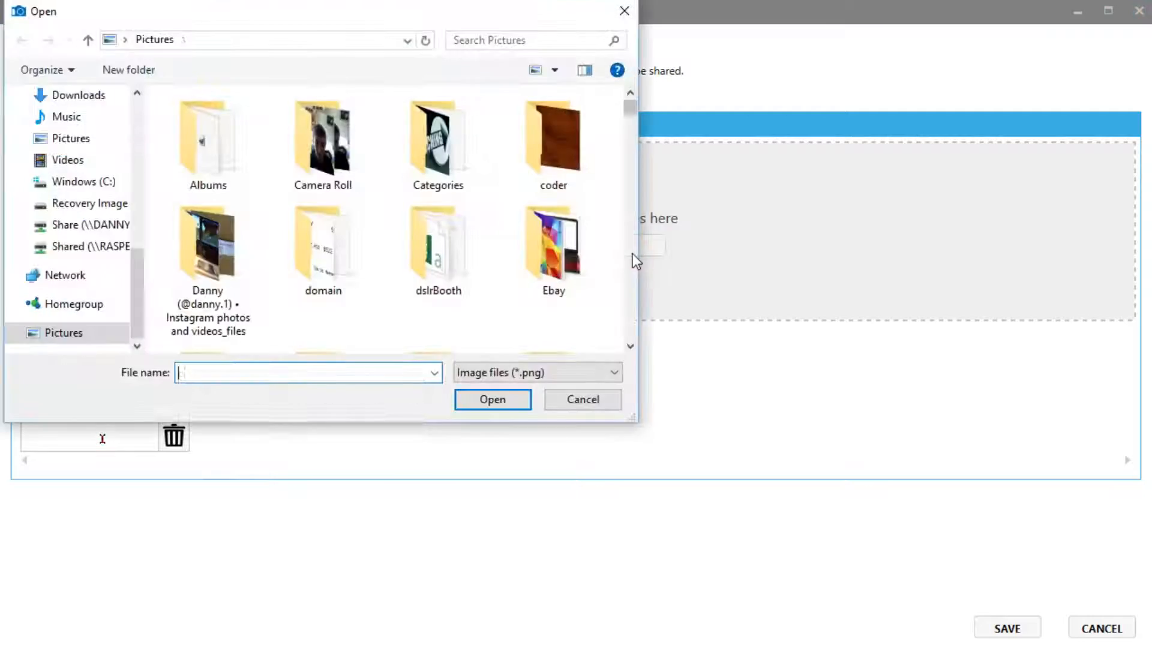
type("overlay3.png")
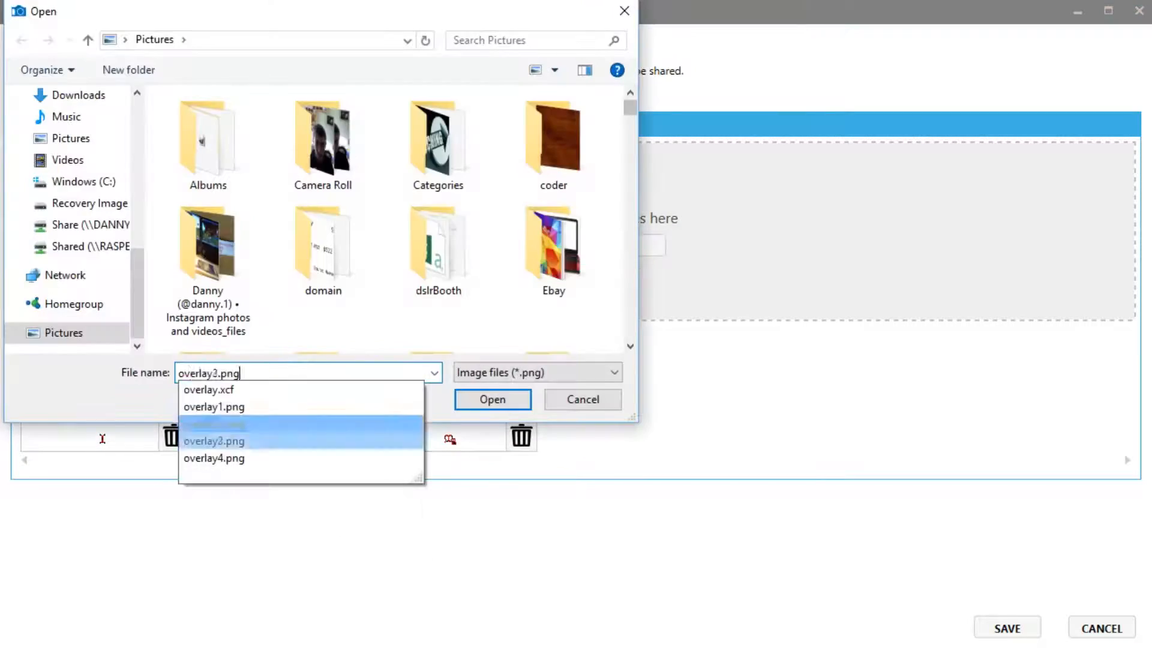